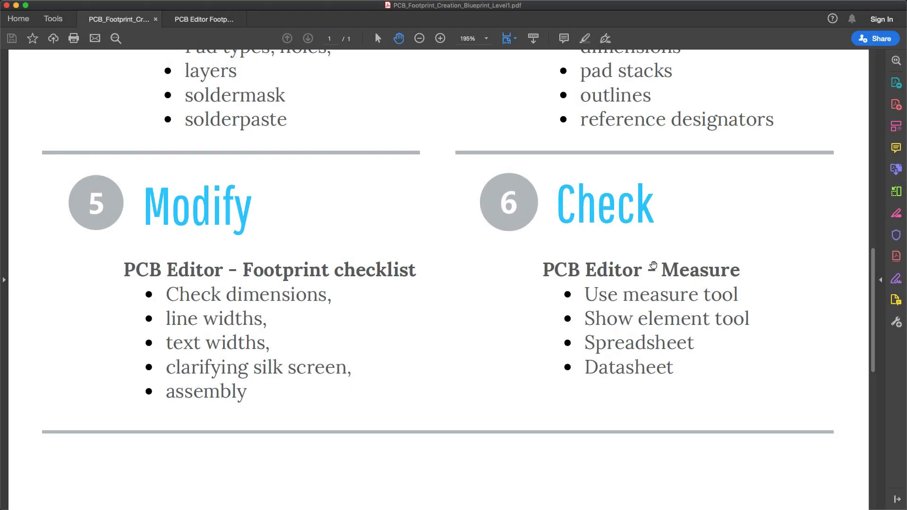
{"action": "mouse_move", "coordinate": [663, 267]}
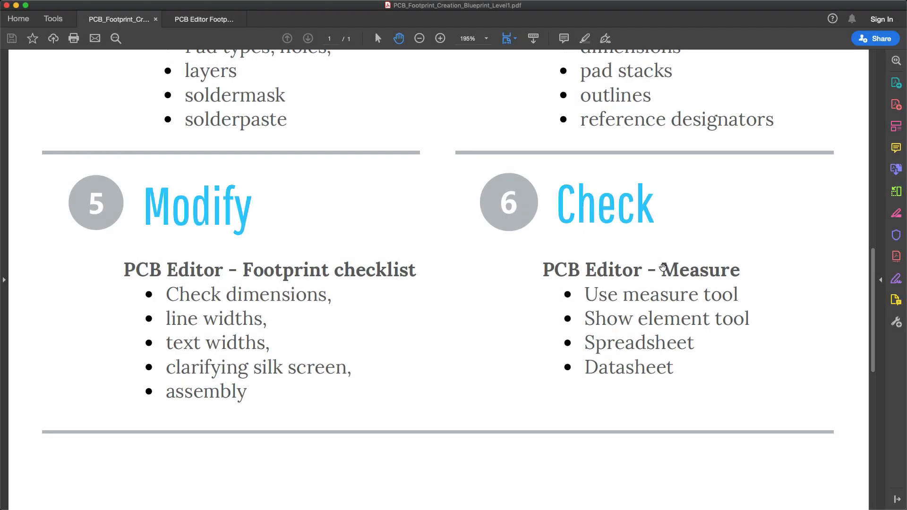
{"action": "mouse_move", "coordinate": [644, 293]}
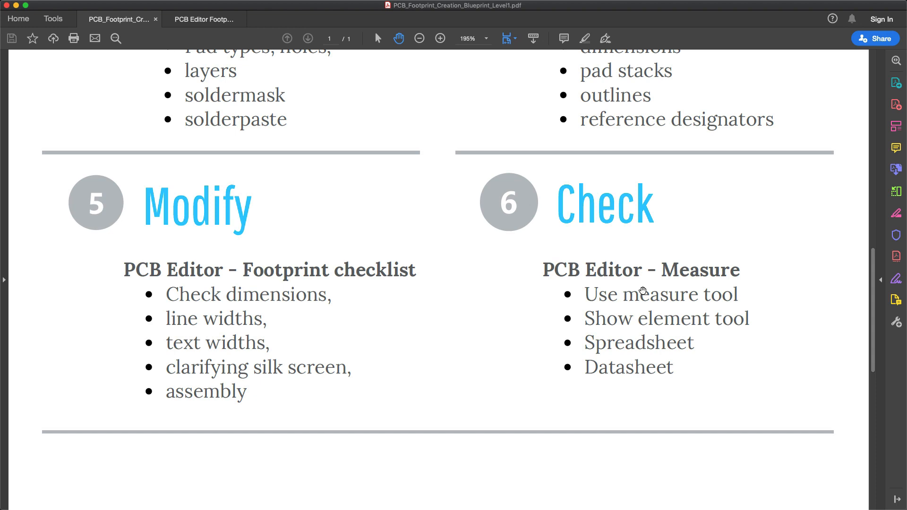
{"action": "mouse_move", "coordinate": [583, 505]}
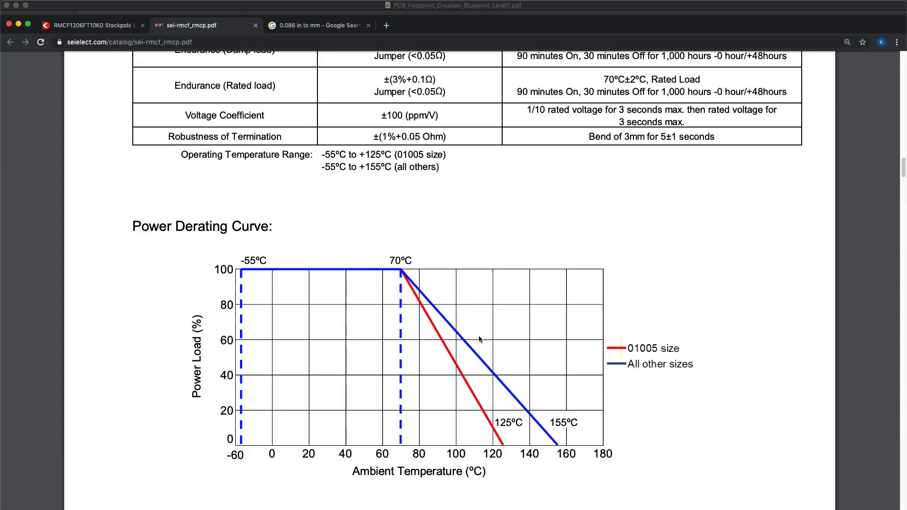
- Scroll the Stackpole datasheet to the Recommended Pad Layout table showing the 1206 row
{"action": "scroll", "scroll_direction": "down", "scroll_amount": 3}
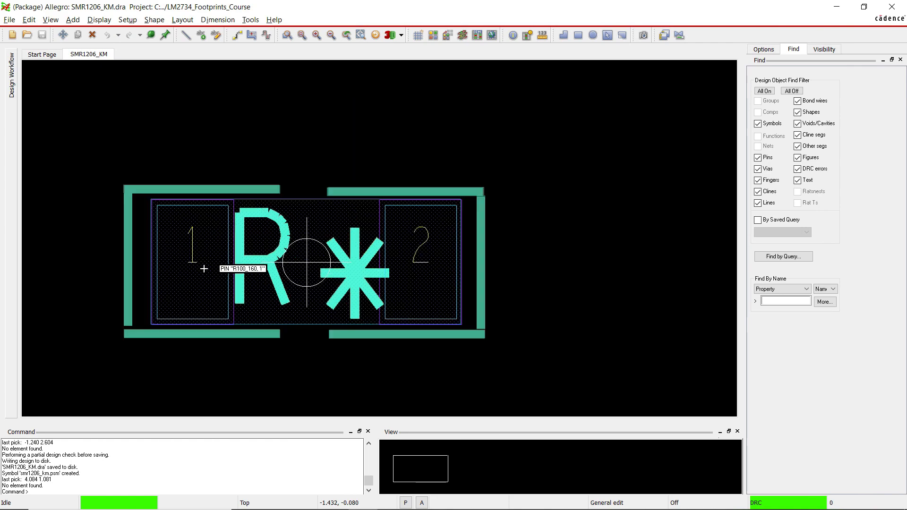
{"action": "mouse_move", "coordinate": [376, 206]}
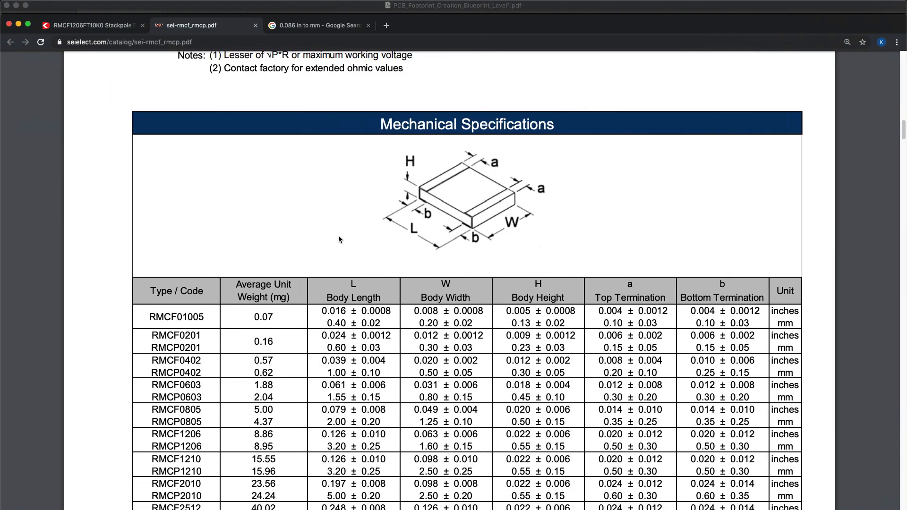
{"action": "mouse_move", "coordinate": [346, 238]}
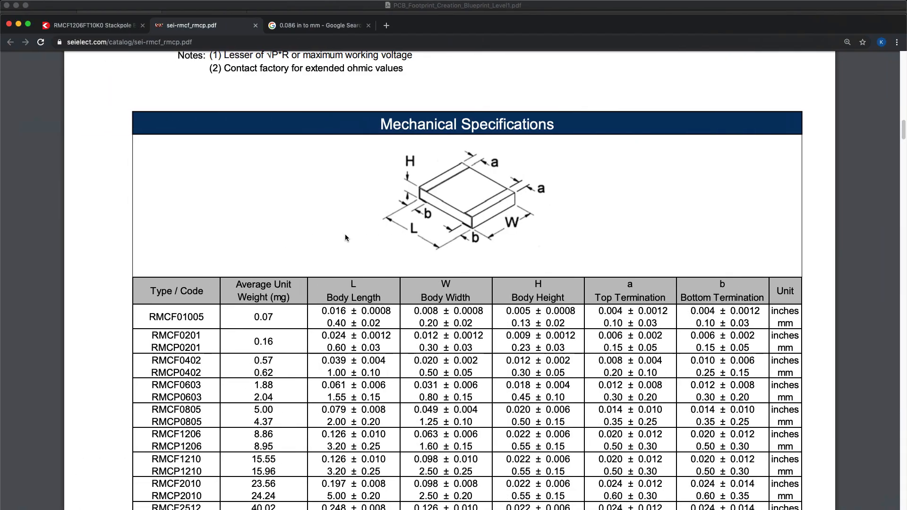
{"action": "scroll", "scroll_direction": "down", "scroll_amount": 3}
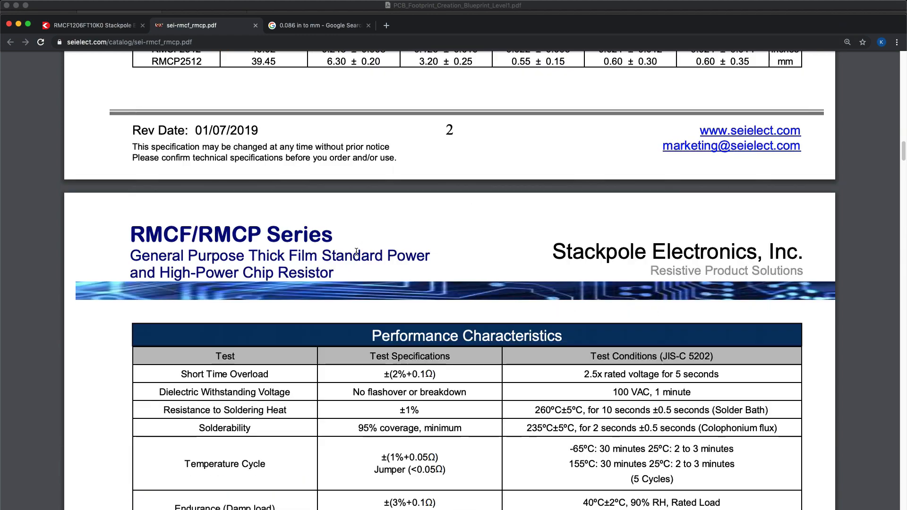
{"action": "scroll", "scroll_direction": "down", "scroll_amount": 3}
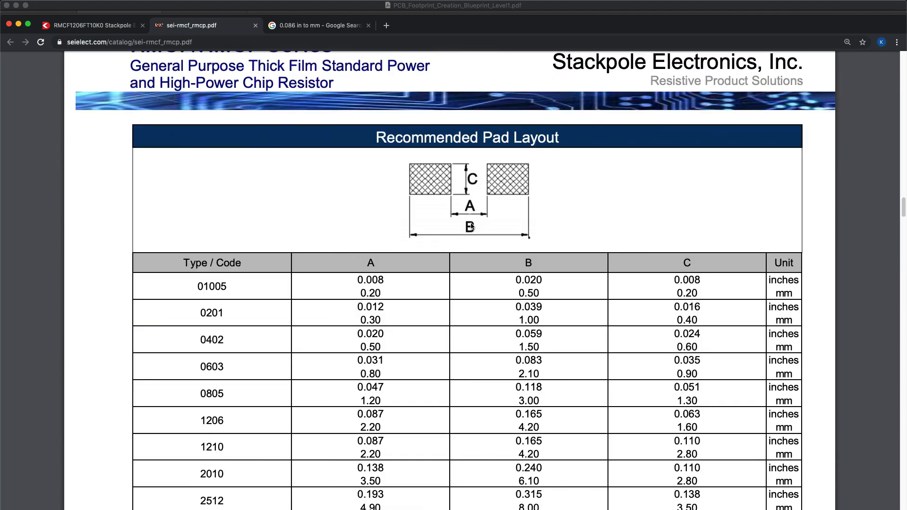
{"action": "scroll", "scroll_direction": "down", "scroll_amount": 3}
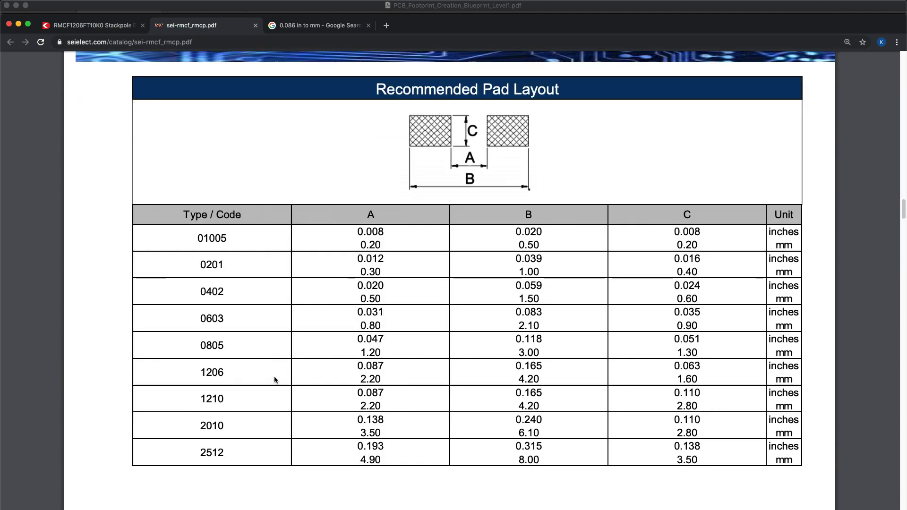
{"action": "mouse_move", "coordinate": [390, 378]}
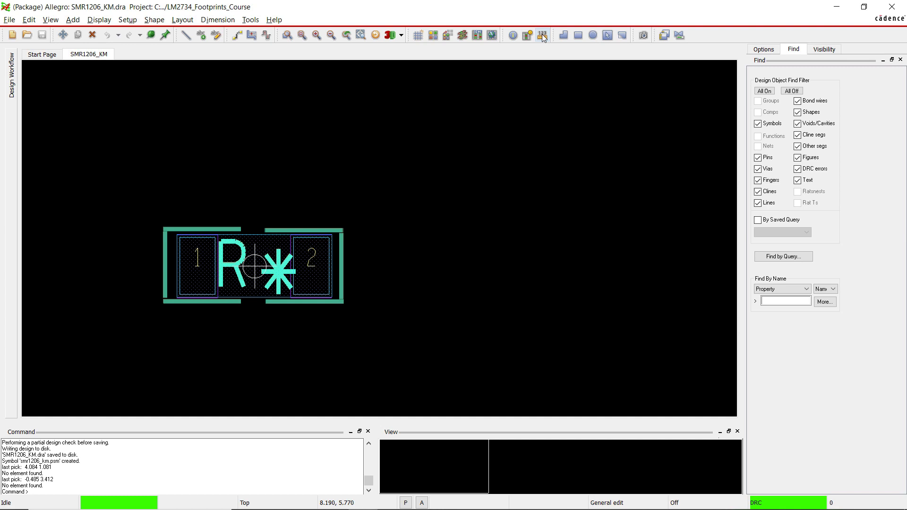
- Start the Measure tool and set the pick snapping to Pin for the SMR1206 pads
{"action": "left_click", "coordinate": [542, 36]}
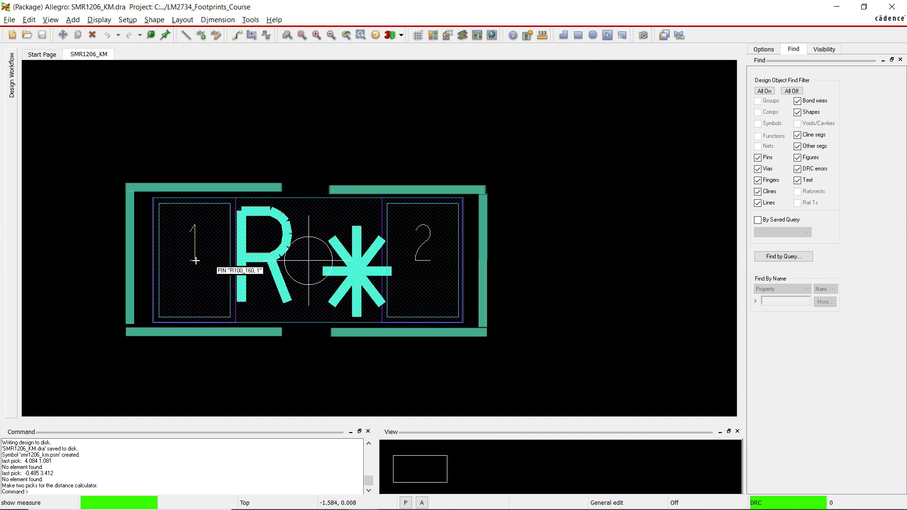
{"action": "right_click", "coordinate": [198, 258]}
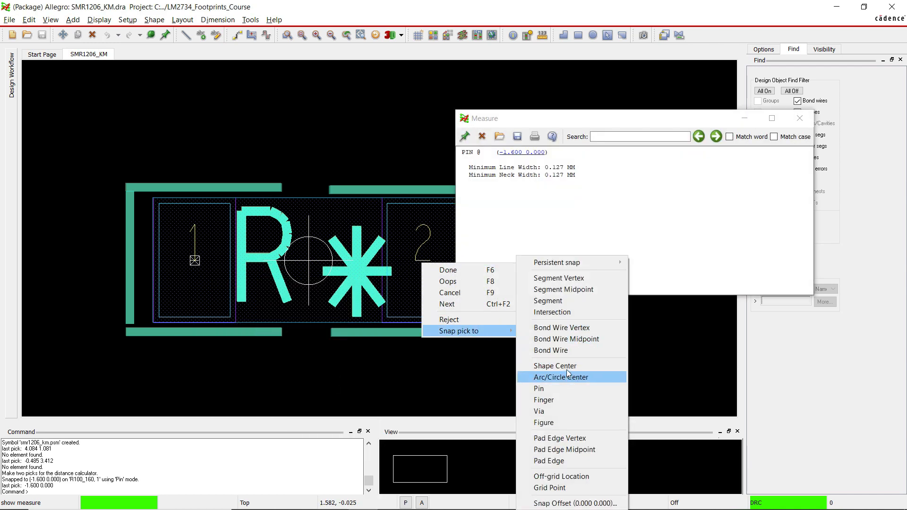
{"action": "mouse_move", "coordinate": [576, 361]}
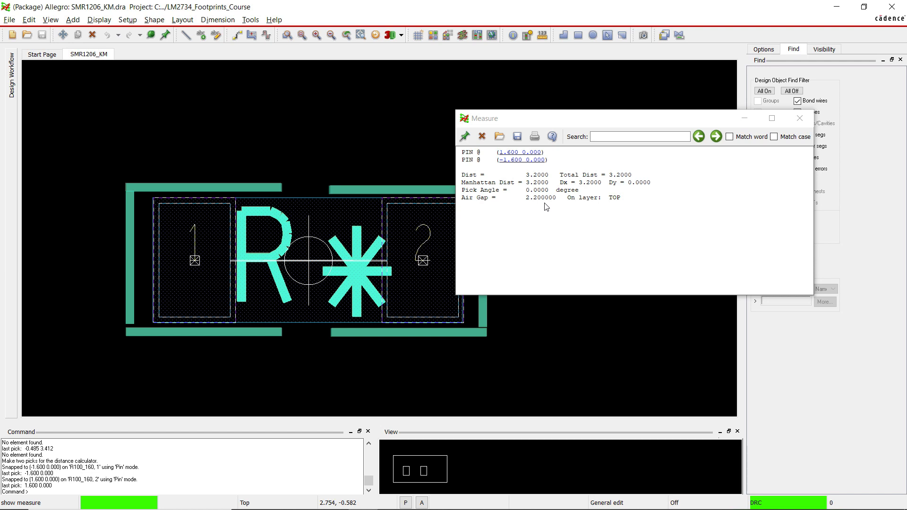
{"action": "mouse_move", "coordinate": [525, 204]}
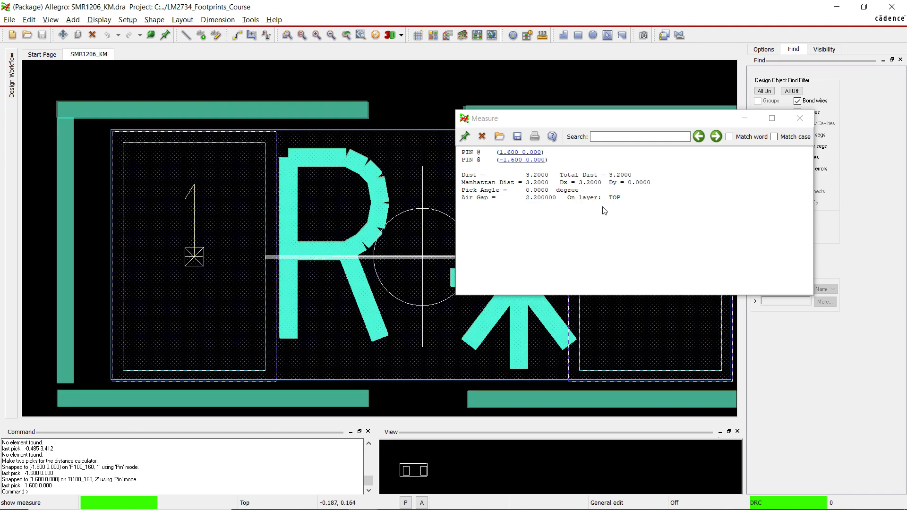
{"action": "mouse_move", "coordinate": [585, 191]}
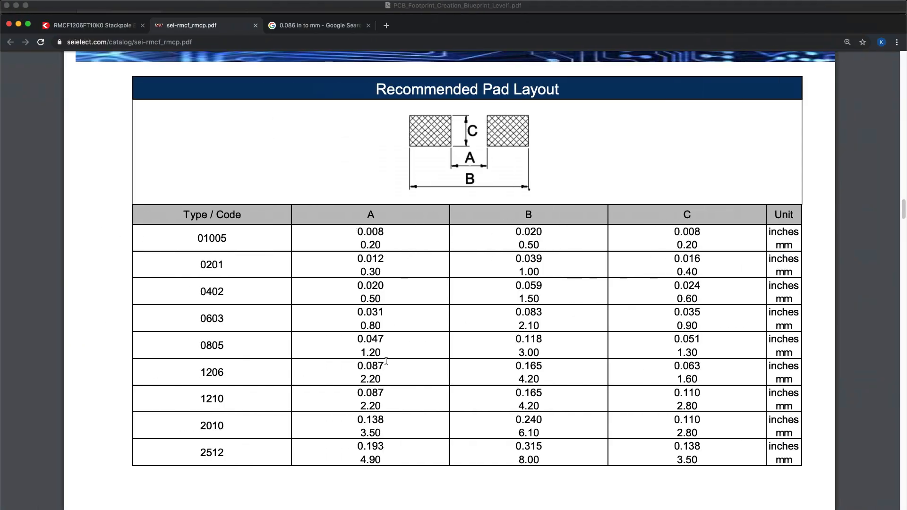
{"action": "mouse_move", "coordinate": [543, 392]}
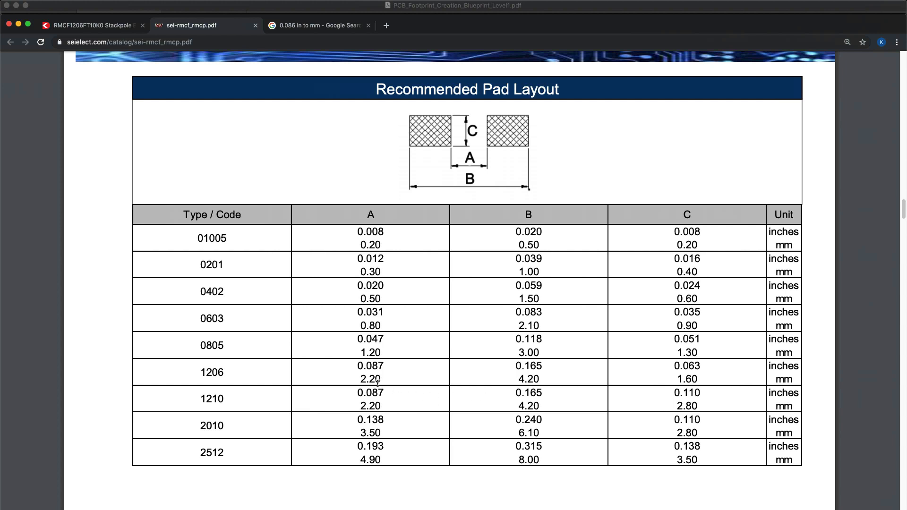
{"action": "mouse_move", "coordinate": [384, 391]}
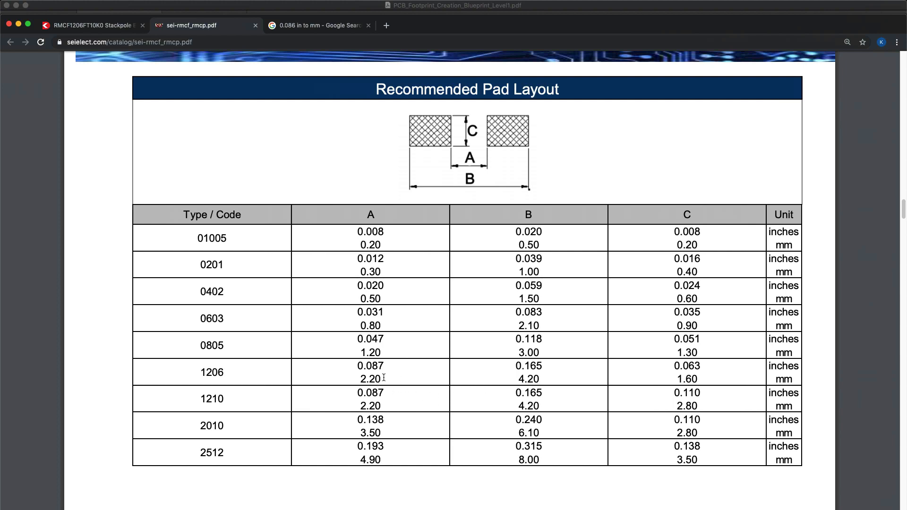
{"action": "mouse_move", "coordinate": [471, 148]}
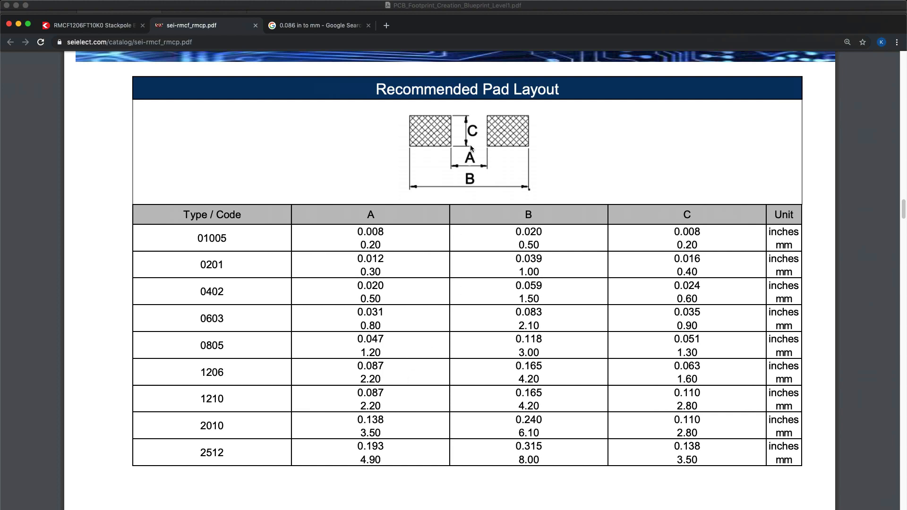
{"action": "mouse_move", "coordinate": [445, 148]}
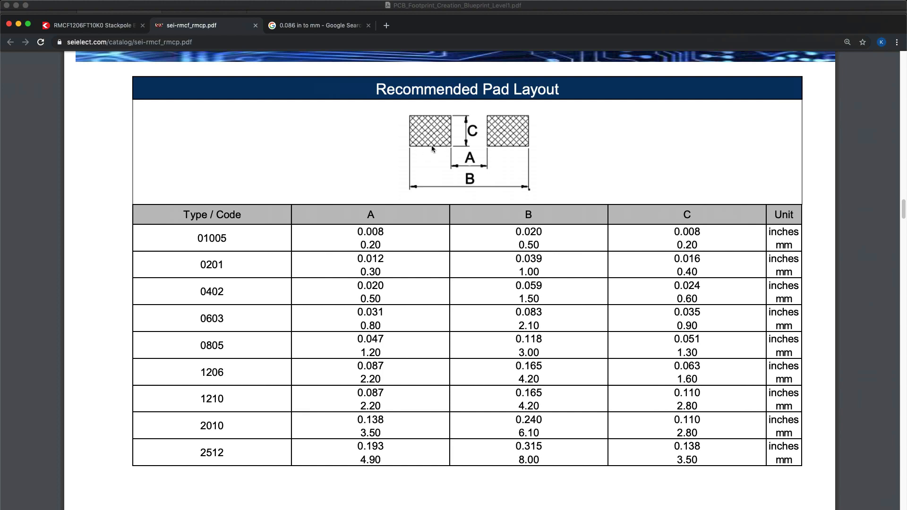
{"action": "mouse_move", "coordinate": [426, 159]}
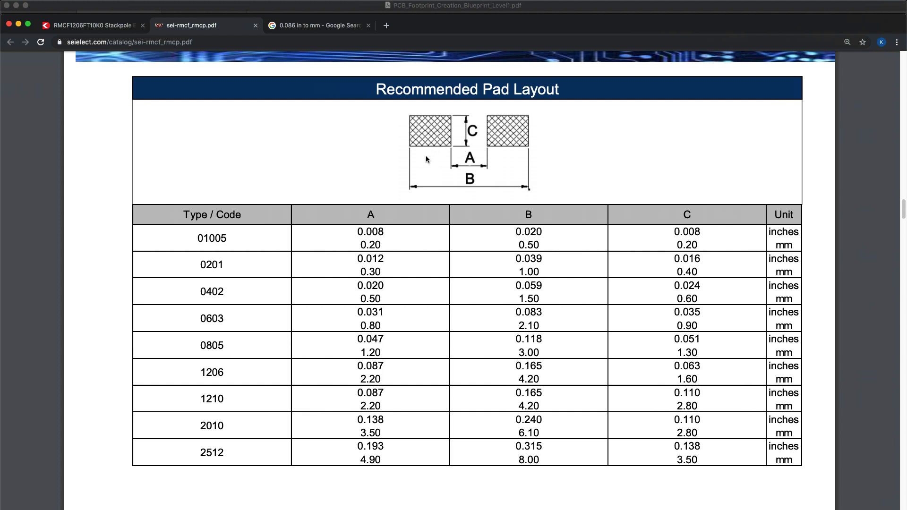
{"action": "mouse_move", "coordinate": [496, 155]}
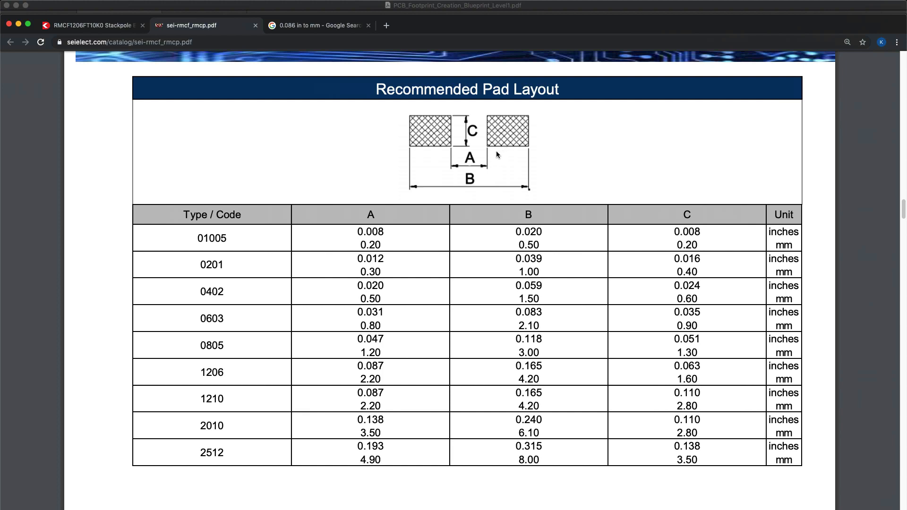
{"action": "mouse_move", "coordinate": [453, 170]}
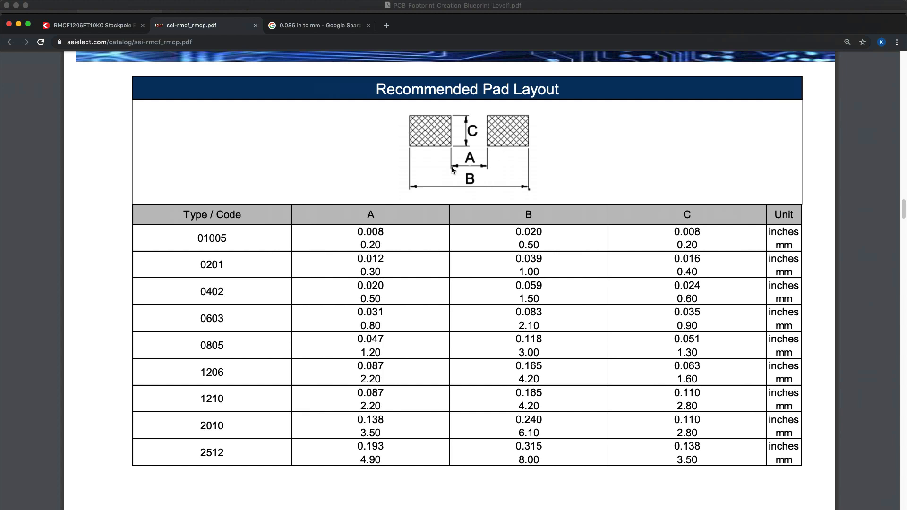
{"action": "mouse_move", "coordinate": [444, 152]}
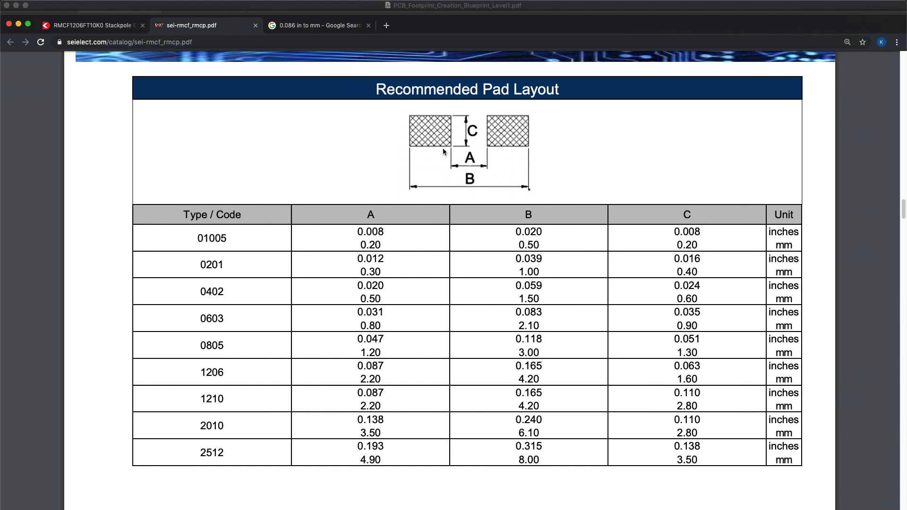
{"action": "mouse_move", "coordinate": [556, 294]}
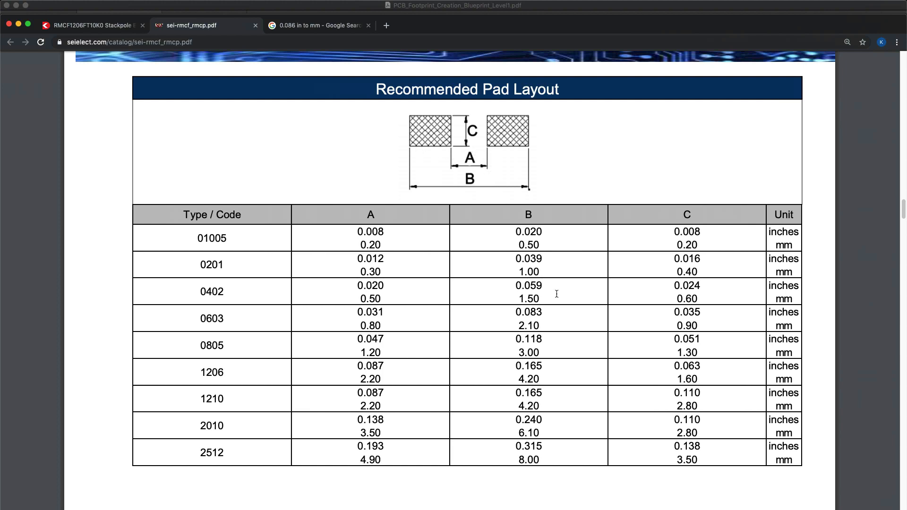
{"action": "mouse_move", "coordinate": [556, 418]}
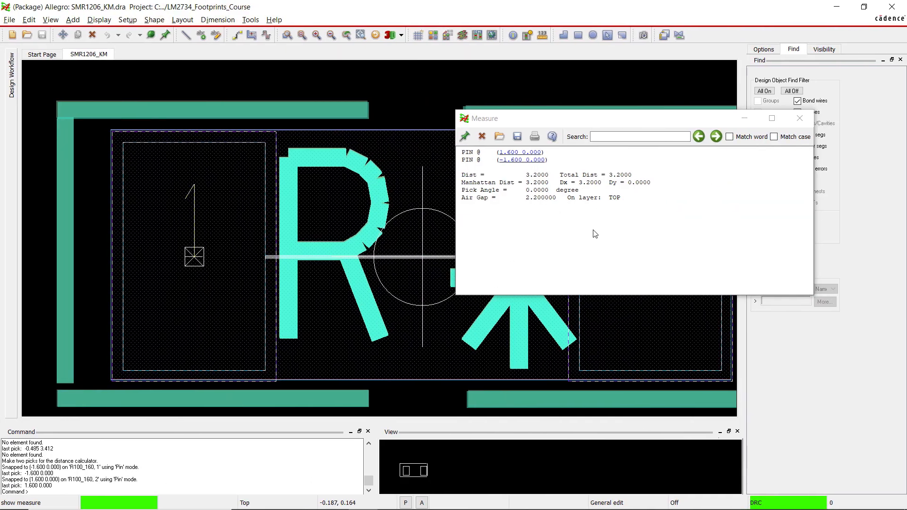
{"action": "mouse_move", "coordinate": [710, 226]}
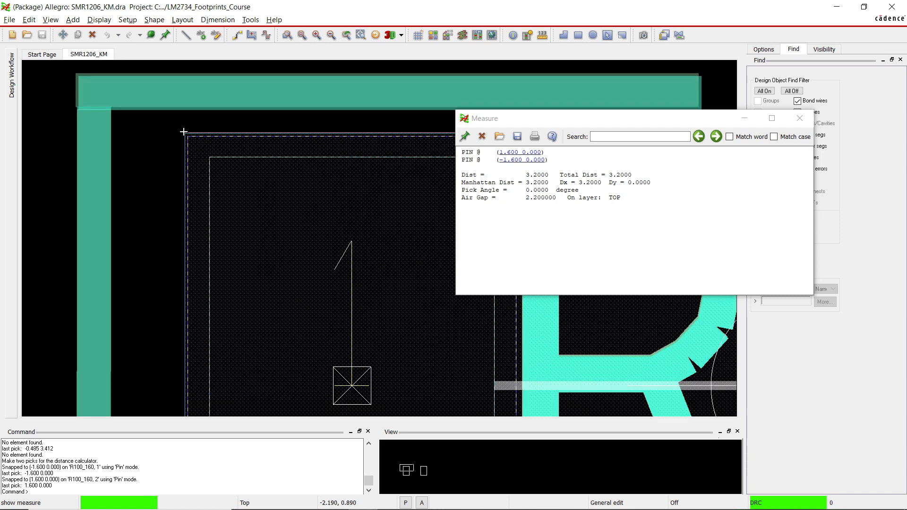
- Snap the next Measure pick to Segment Vertex to reach pad 1's outer top corner (3.8875)
{"action": "right_click", "coordinate": [186, 136]}
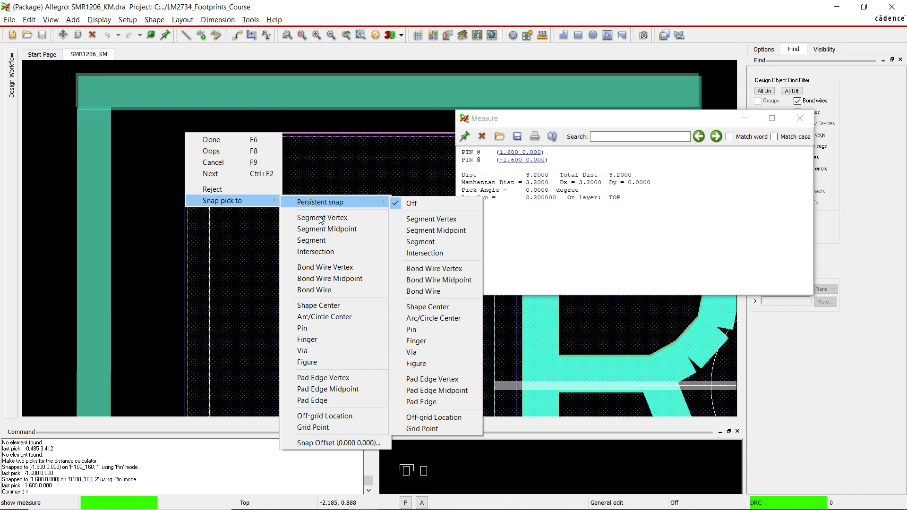
{"action": "mouse_move", "coordinate": [322, 217]}
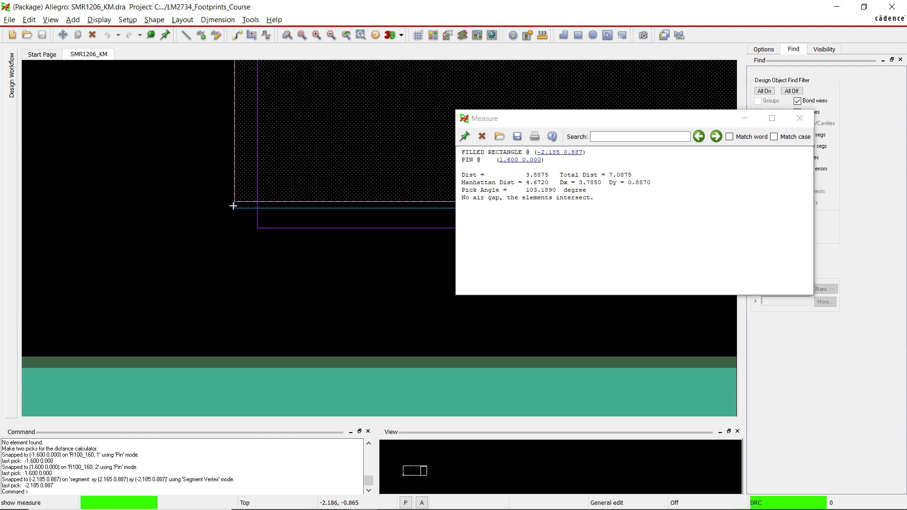
{"action": "mouse_move", "coordinate": [237, 207]}
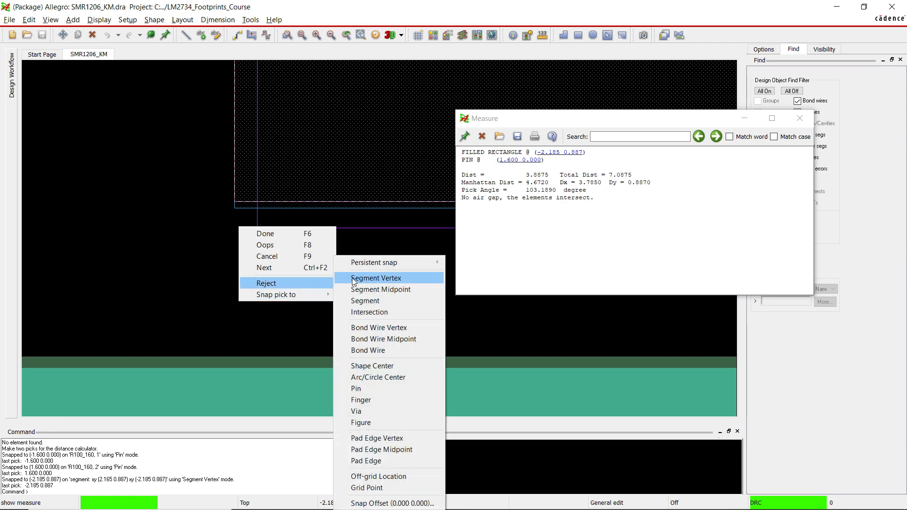
{"action": "left_click", "coordinate": [376, 278]}
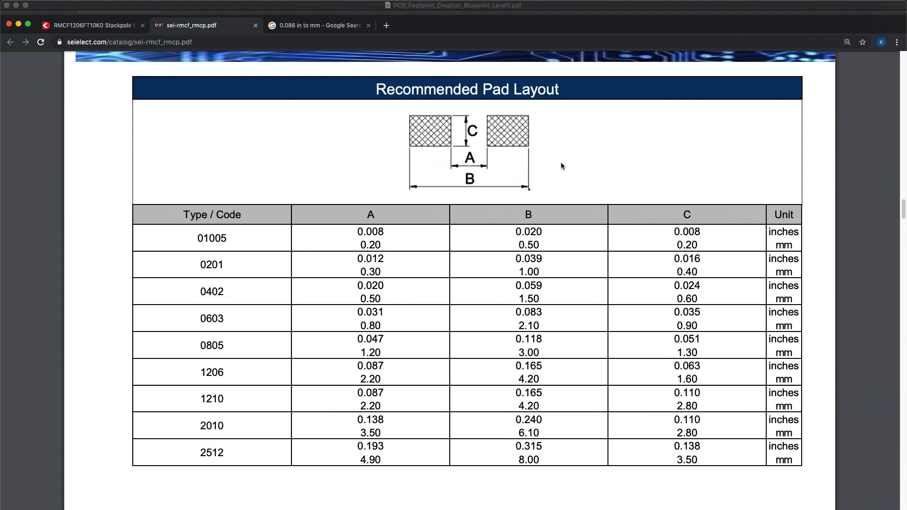
{"action": "mouse_move", "coordinate": [444, 309]}
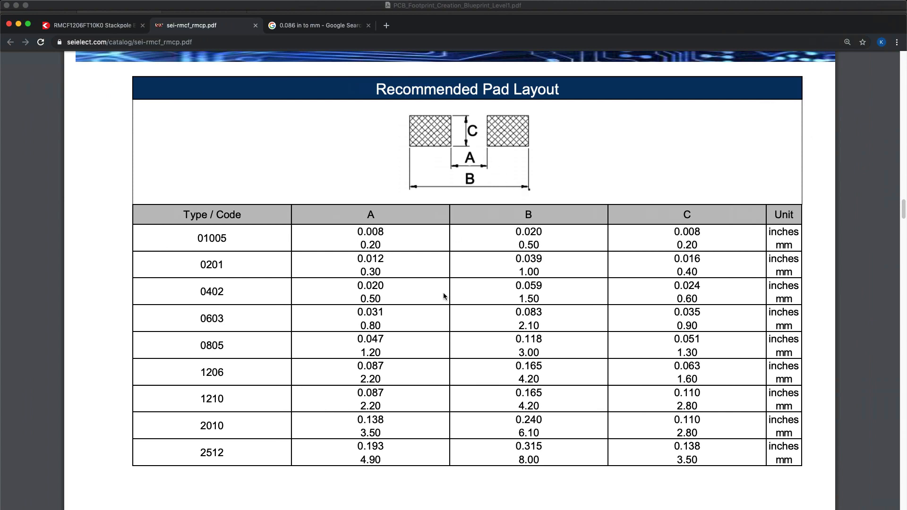
{"action": "mouse_move", "coordinate": [695, 389]}
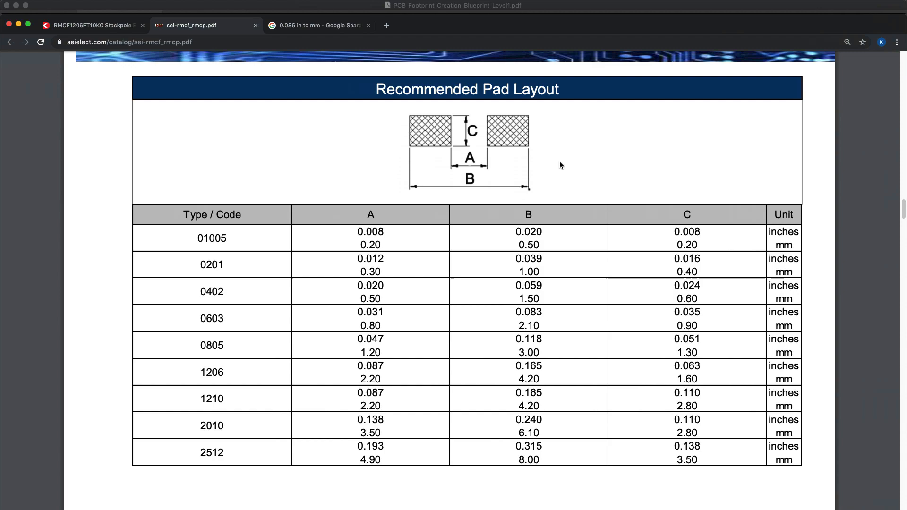
{"action": "mouse_move", "coordinate": [525, 143]}
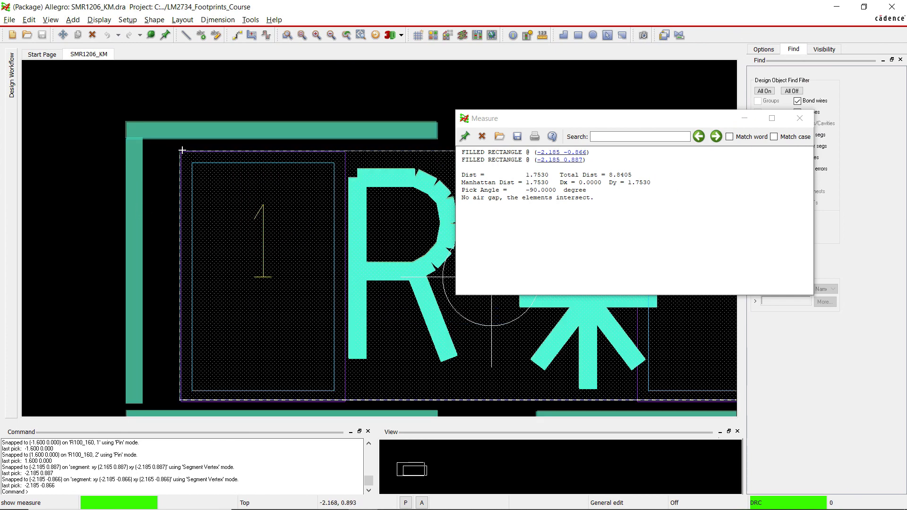
{"action": "mouse_move", "coordinate": [193, 166]}
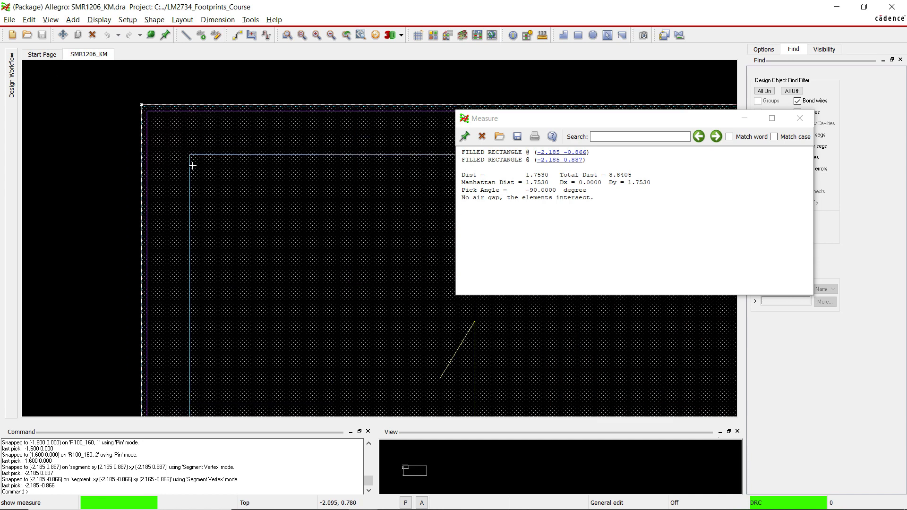
{"action": "mouse_move", "coordinate": [188, 154]}
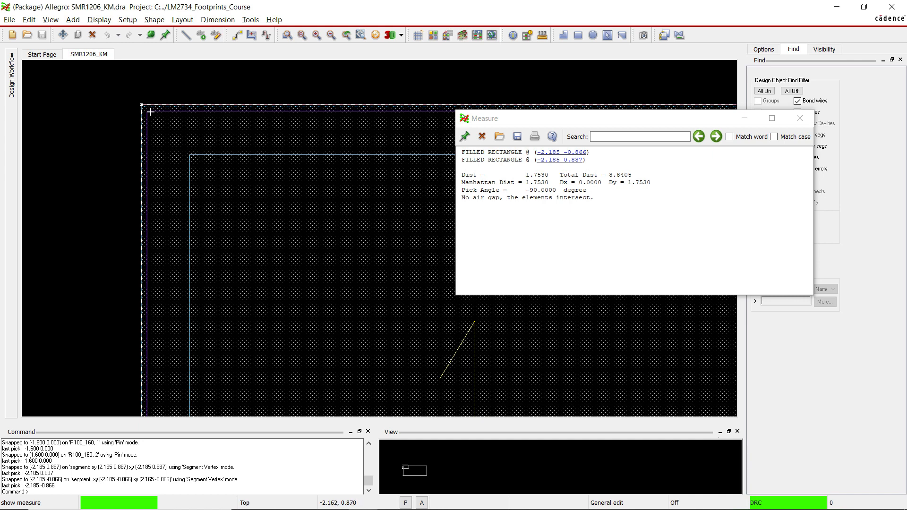
{"action": "mouse_move", "coordinate": [155, 113]}
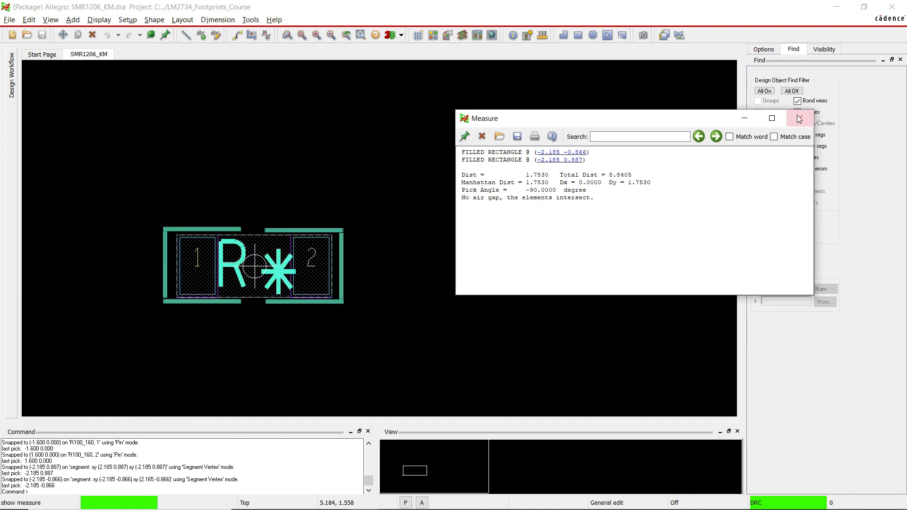
{"action": "mouse_move", "coordinate": [797, 118]}
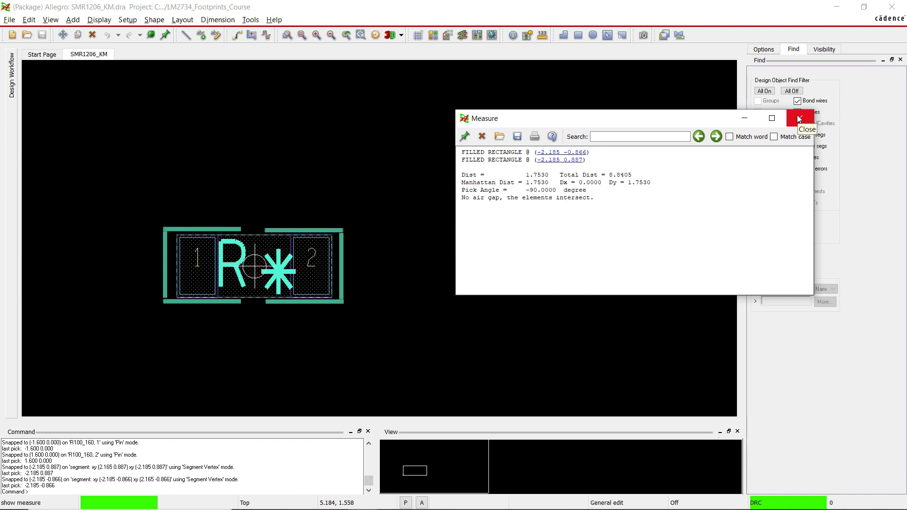
- Close the Measure window after reading pad 1's height of 1.753
{"action": "left_click", "coordinate": [799, 117]}
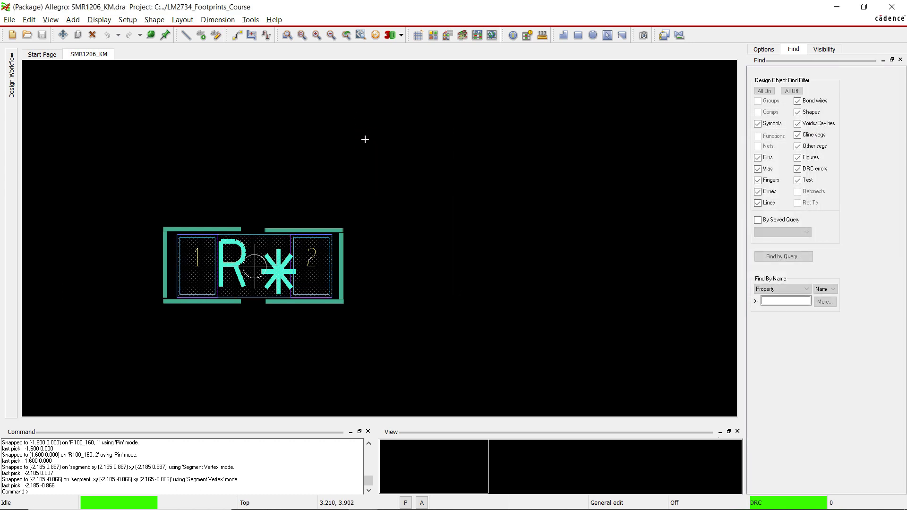